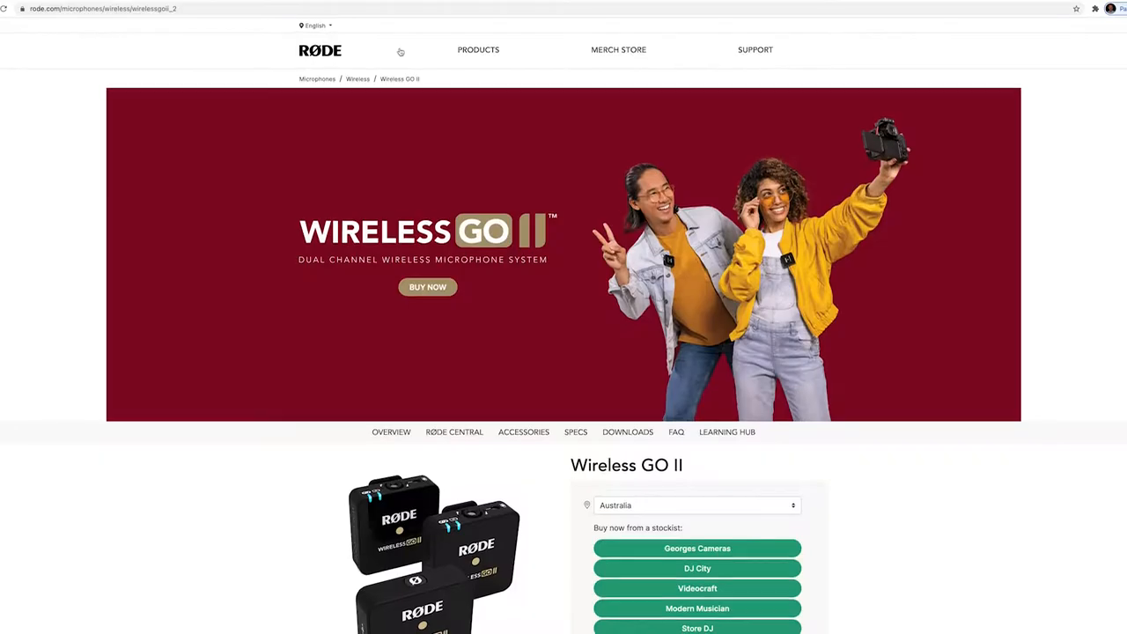
# Scroll through the Wireless GO II product page content before returning toward the top
pyautogui.scroll(-3)
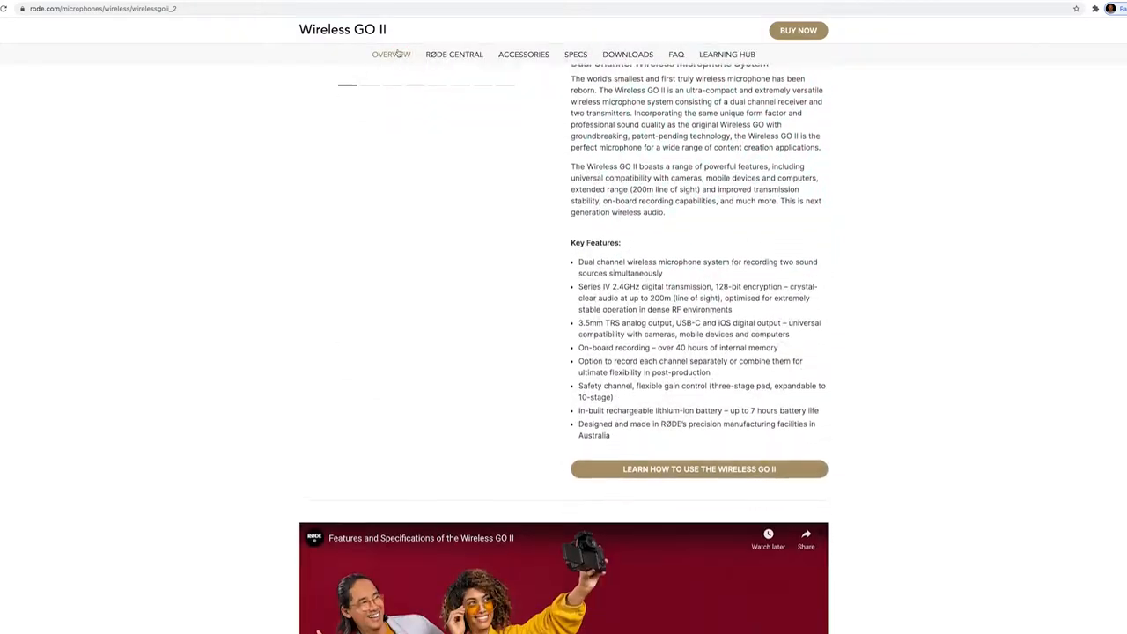
pyautogui.scroll(-3)
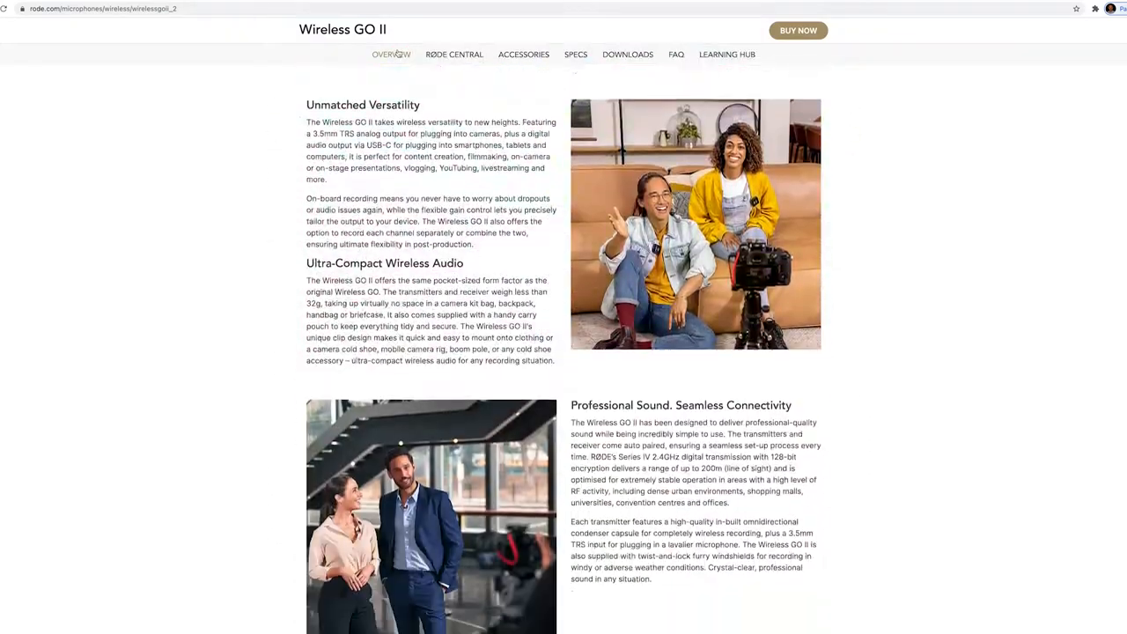
pyautogui.scroll(-3)
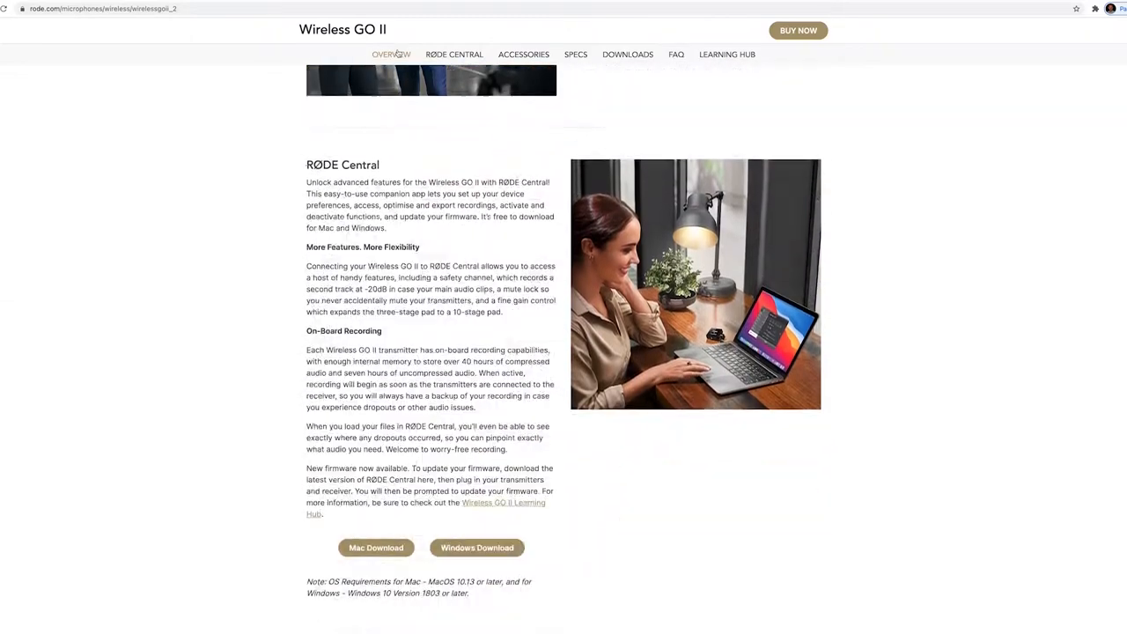
pyautogui.scroll(-3)
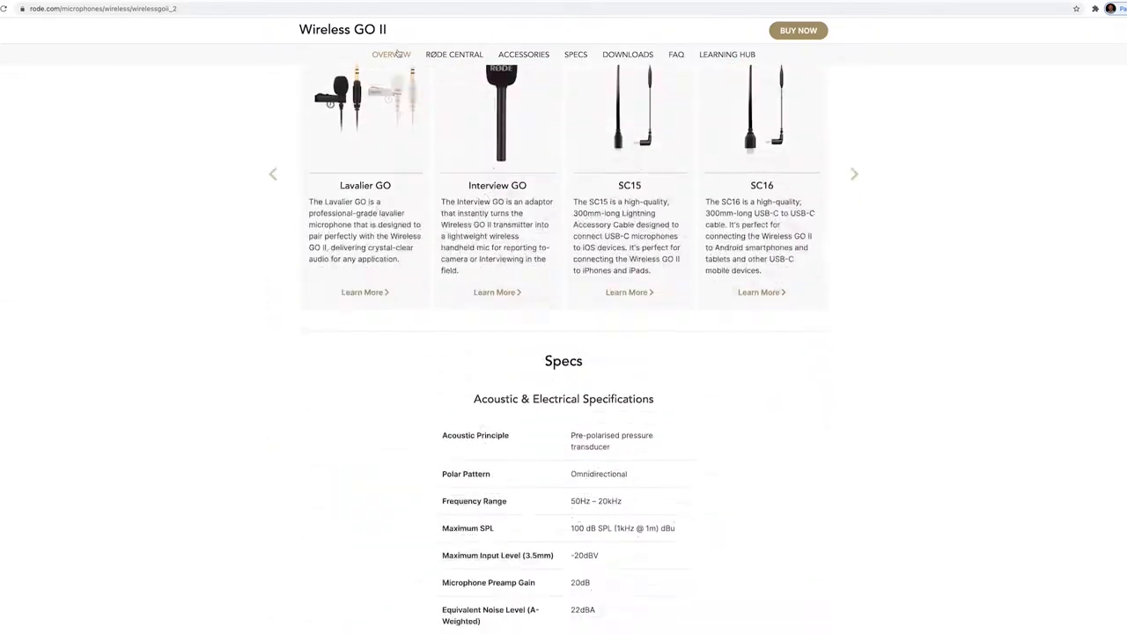
pyautogui.scroll(-3)
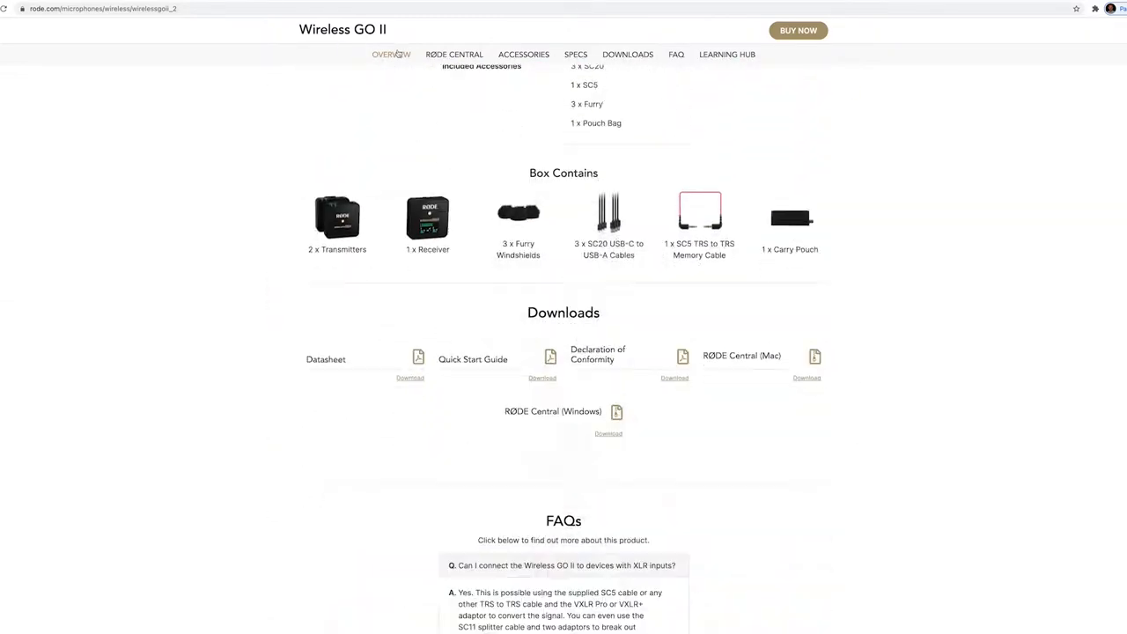
pyautogui.scroll(-3)
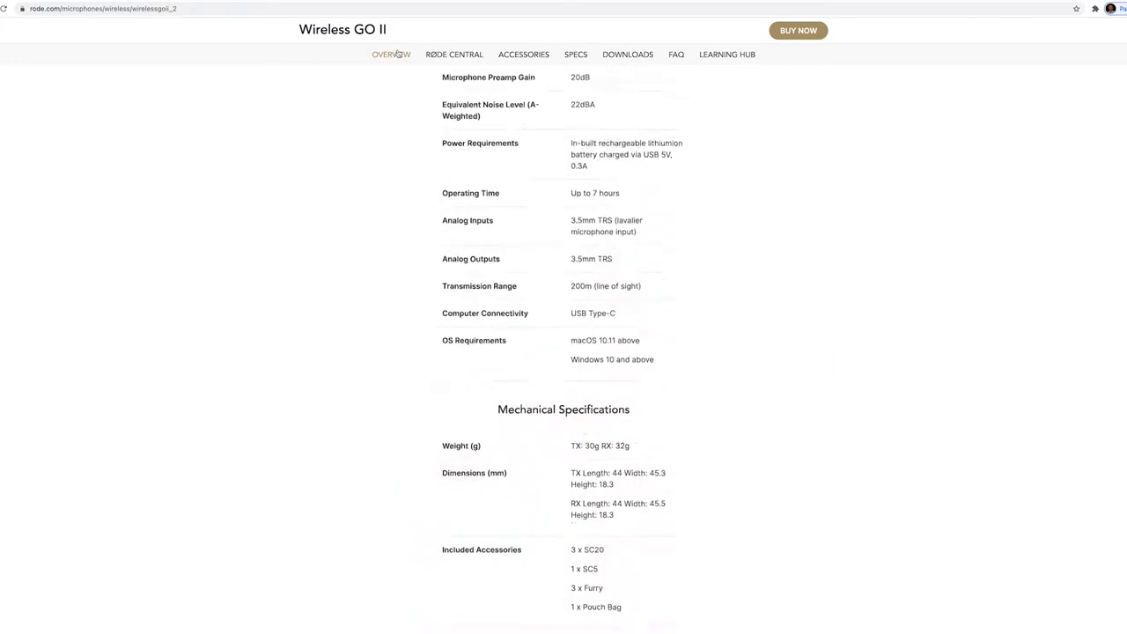
pyautogui.click(454, 54)
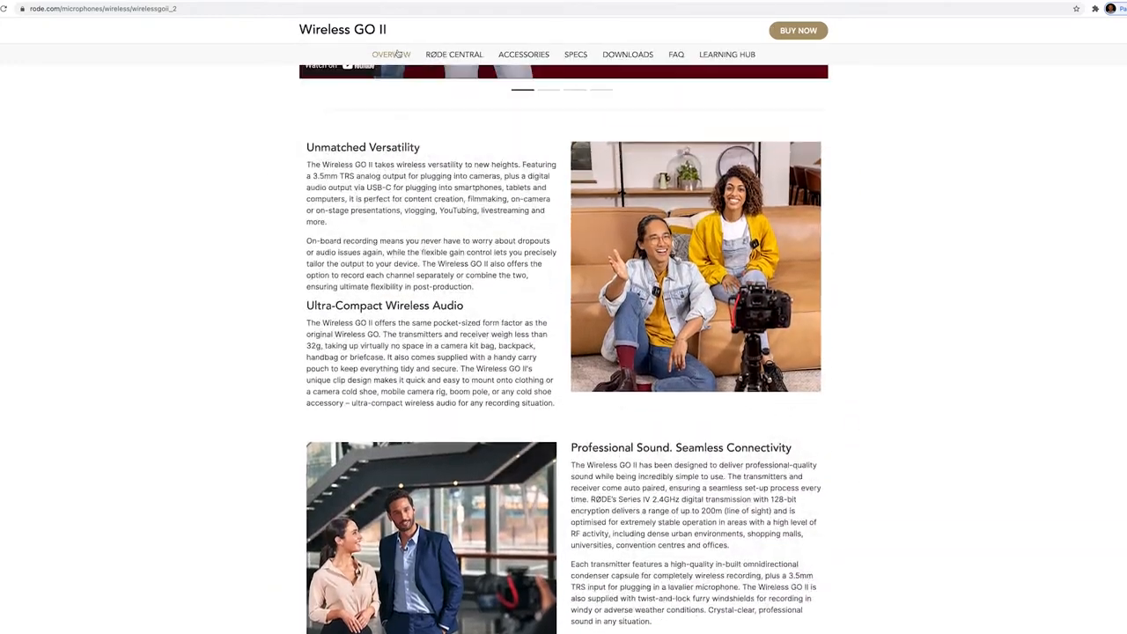
pyautogui.scroll(3)
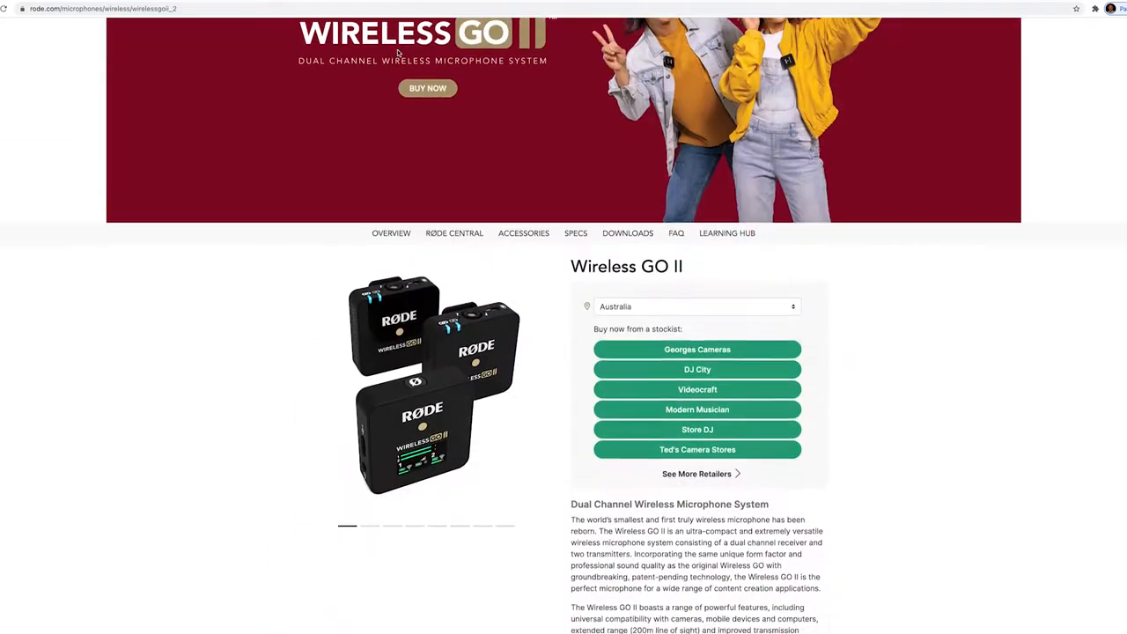
pyautogui.scroll(3)
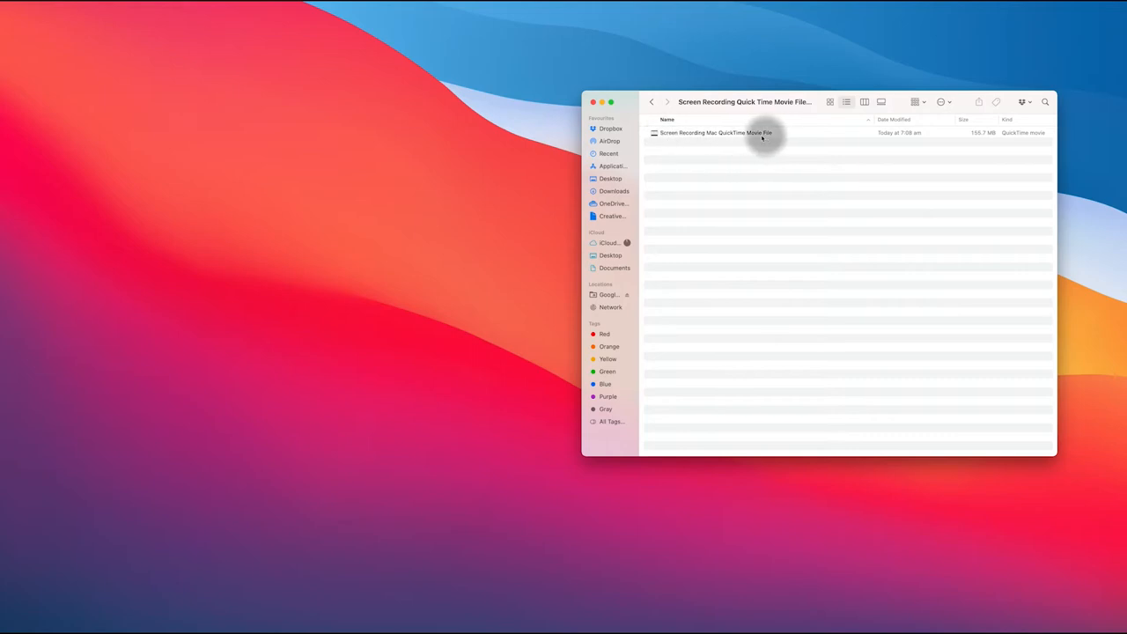
# Preview the screen recording movie and scroll through its playback of the product page
pyautogui.click(713, 133)
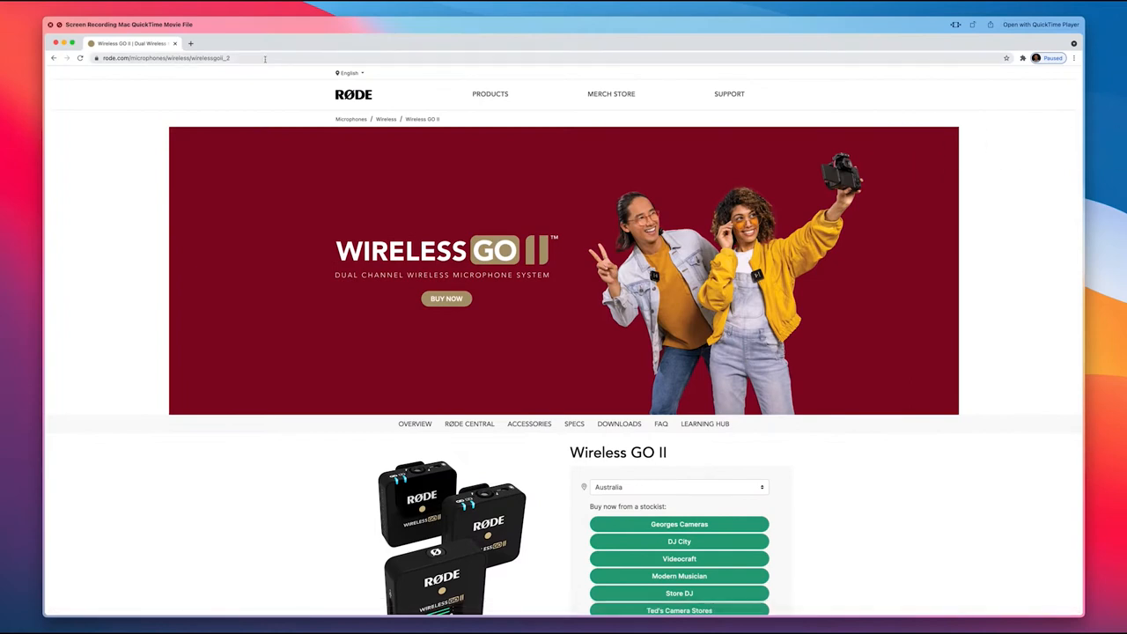
pyautogui.scroll(-3)
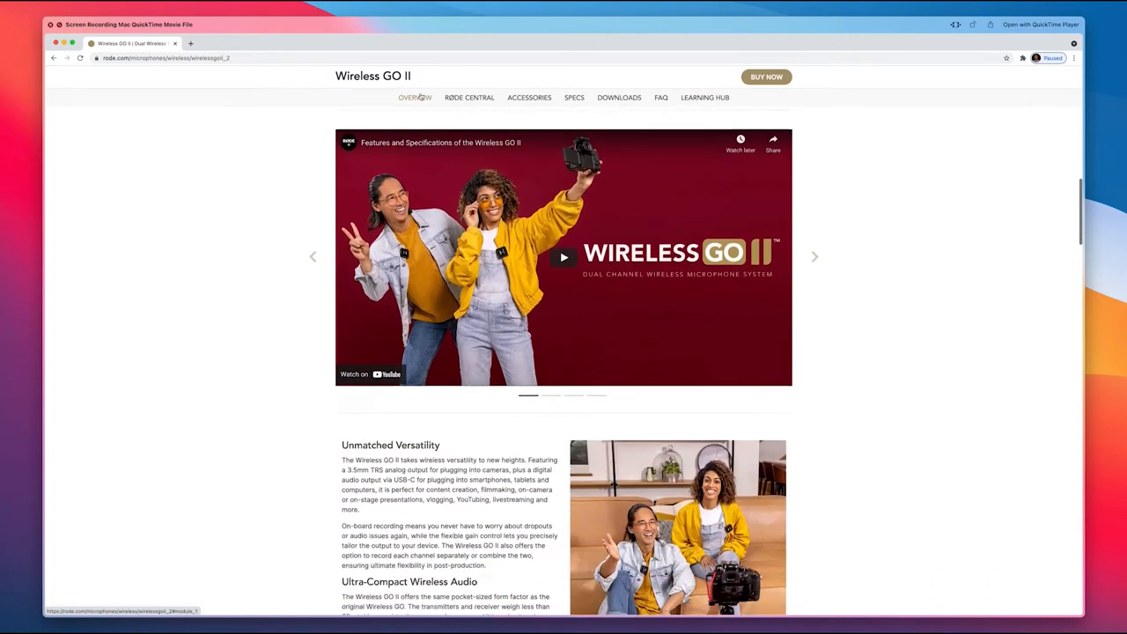
pyautogui.scroll(-3)
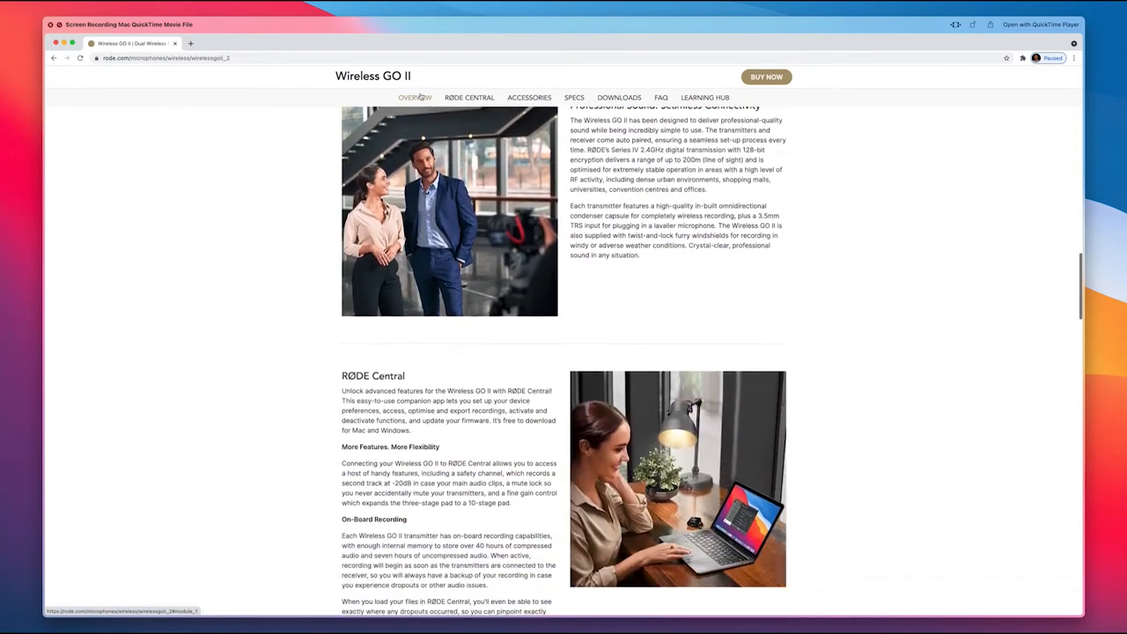
pyautogui.scroll(-3)
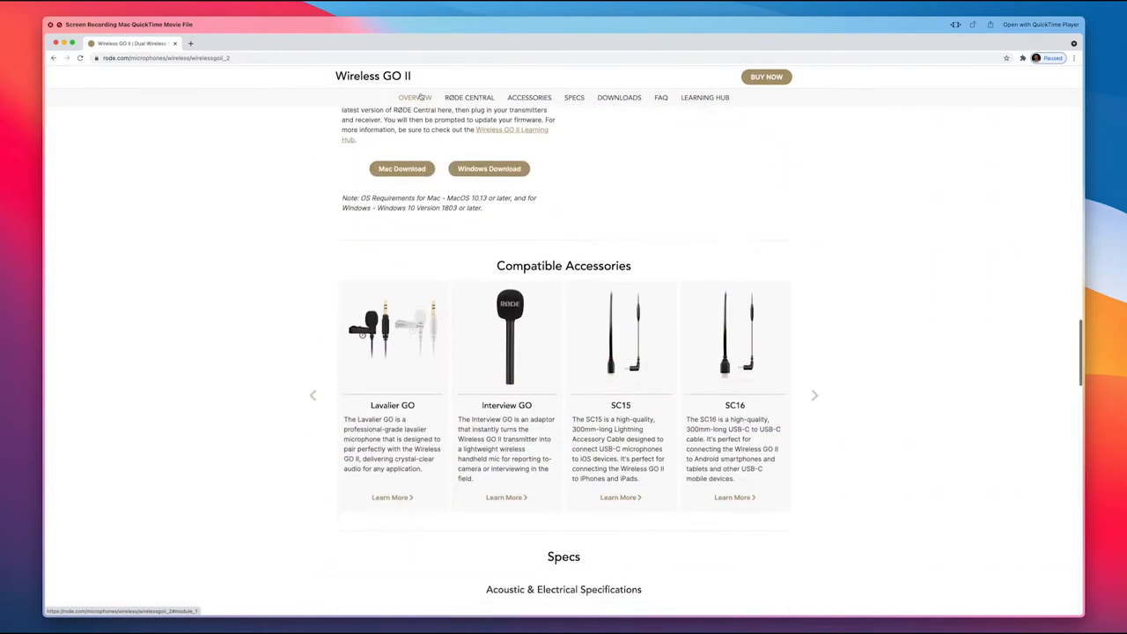
pyautogui.scroll(-3)
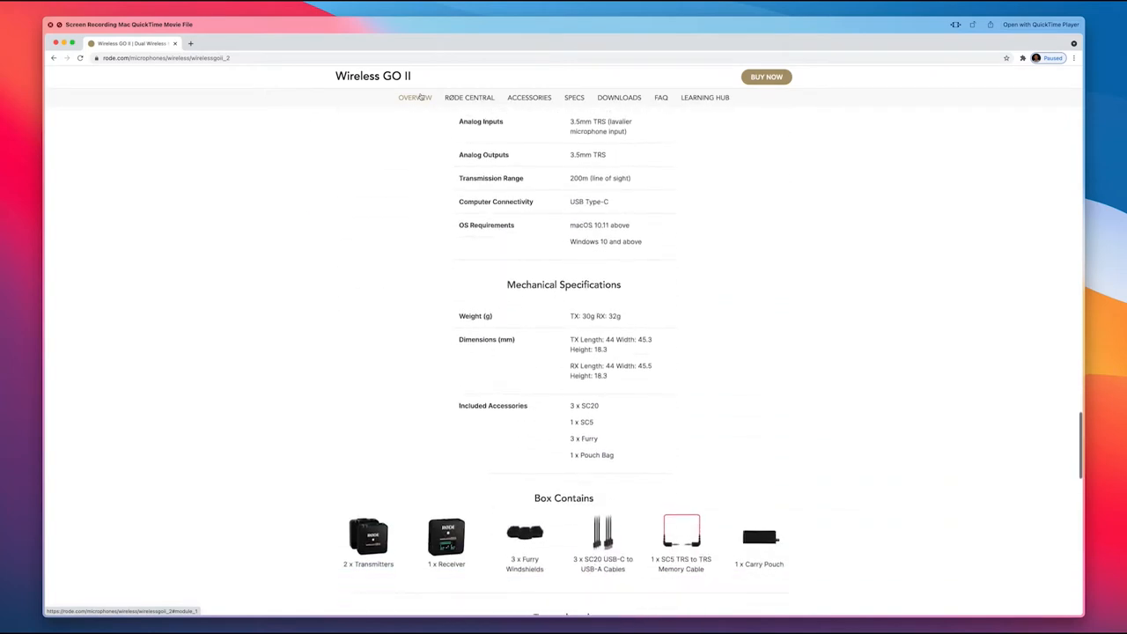
pyautogui.scroll(-3)
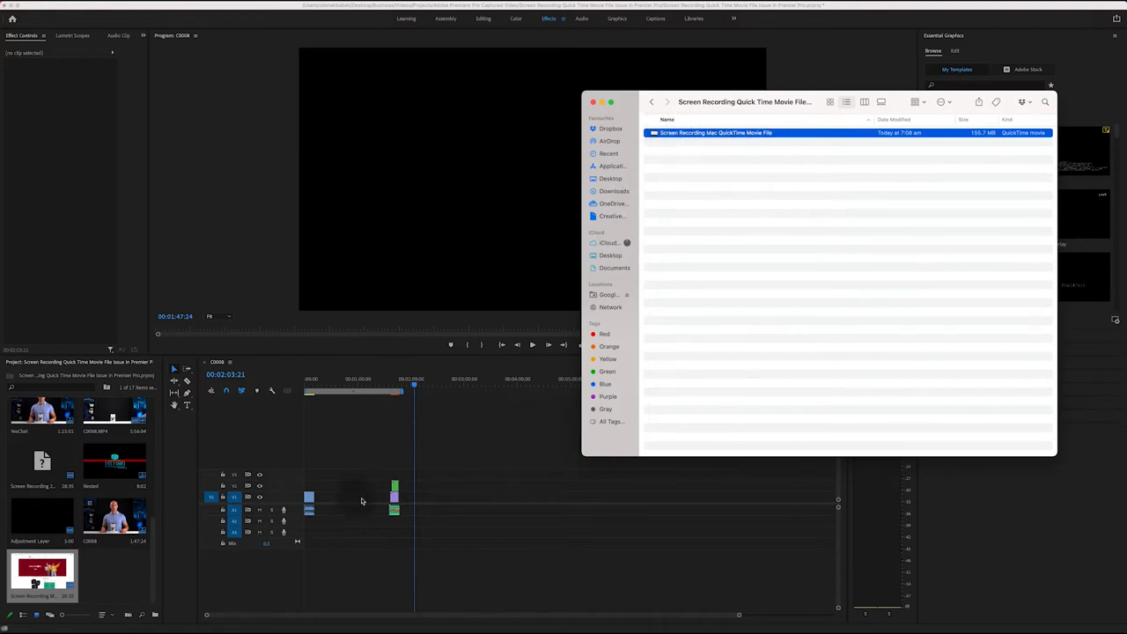
pyautogui.moveTo(353, 506)
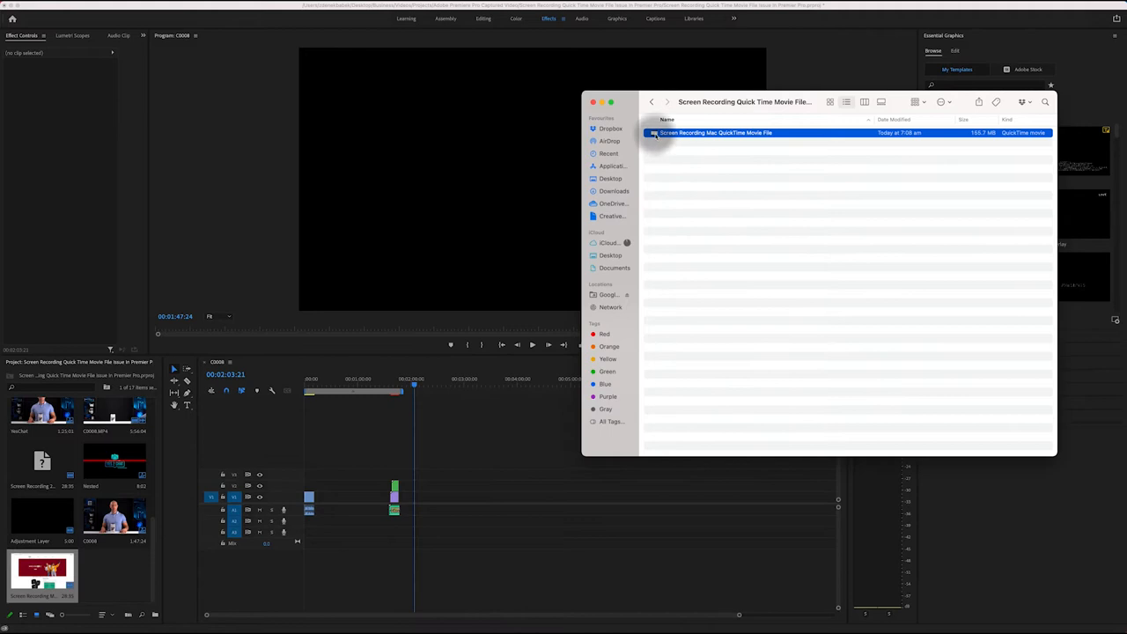
# Drag the Screen Recording QuickTime movie from Finder onto the Premiere Pro sequence timeline
pyautogui.moveTo(655, 132); pyautogui.dragTo(432, 502)
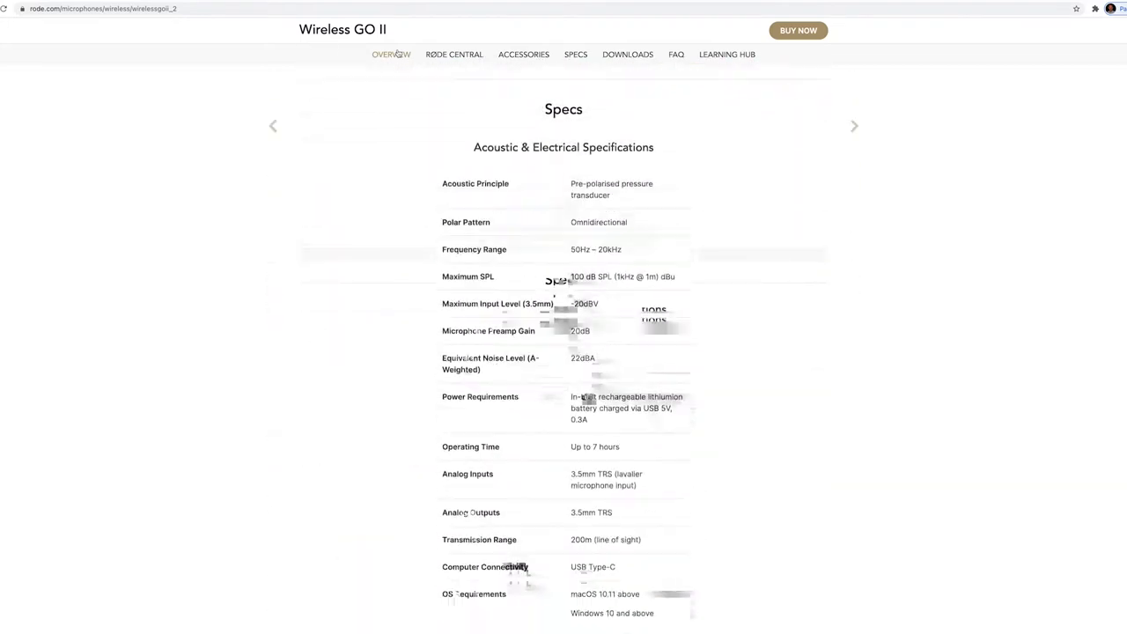
# Scrub down and back up through the glitchy Wireless GO II clip to review its playback
pyautogui.scroll(-3)
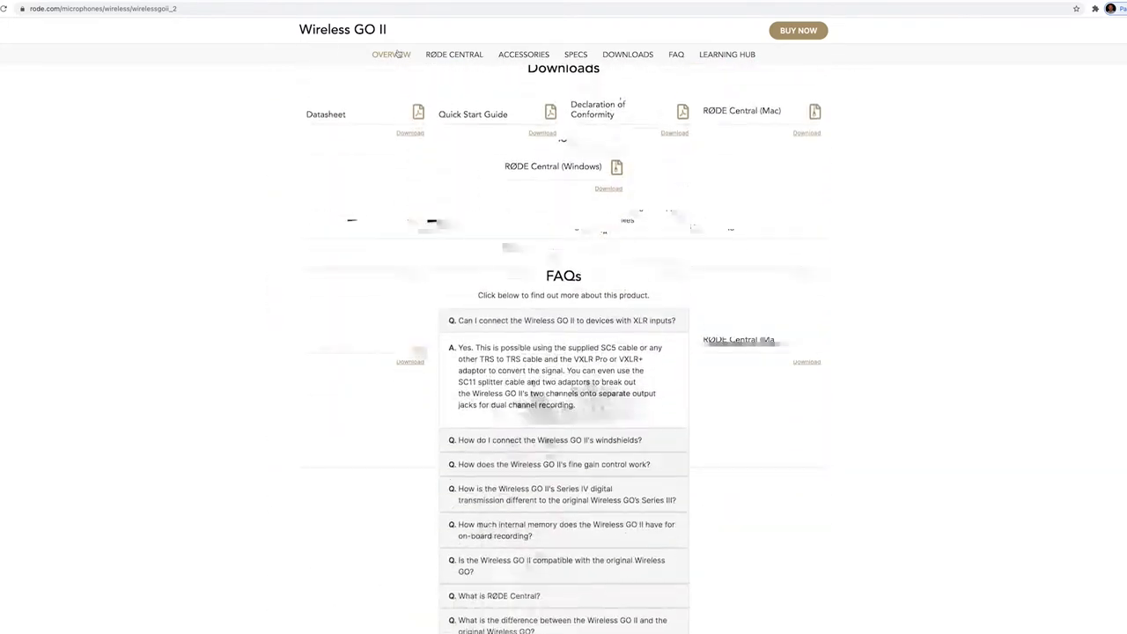
pyautogui.scroll(-3)
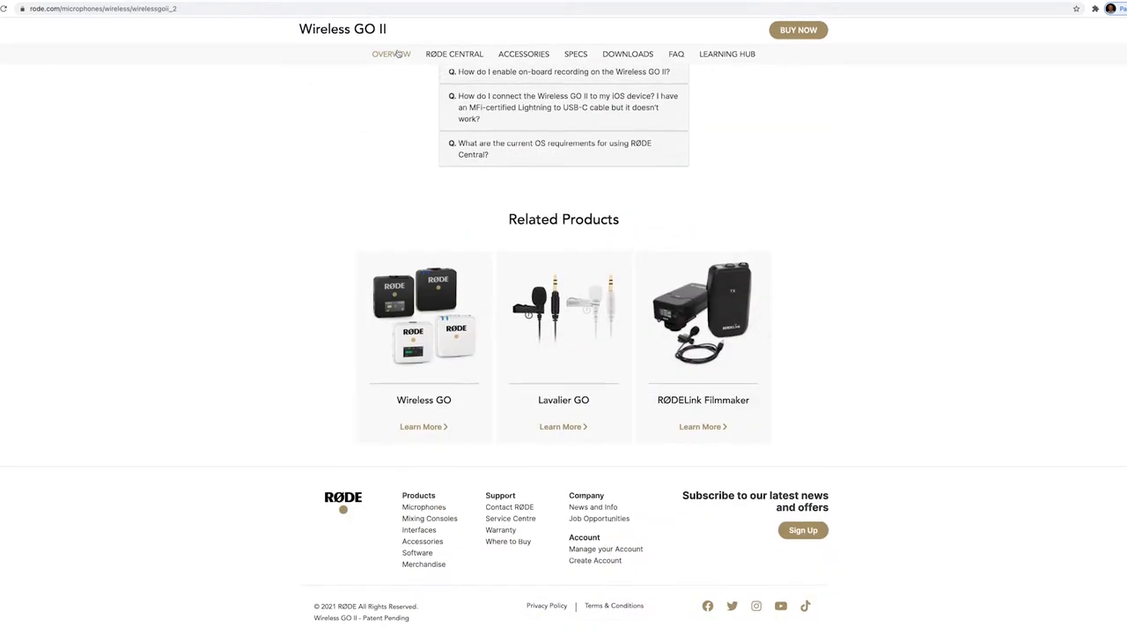
pyautogui.scroll(3)
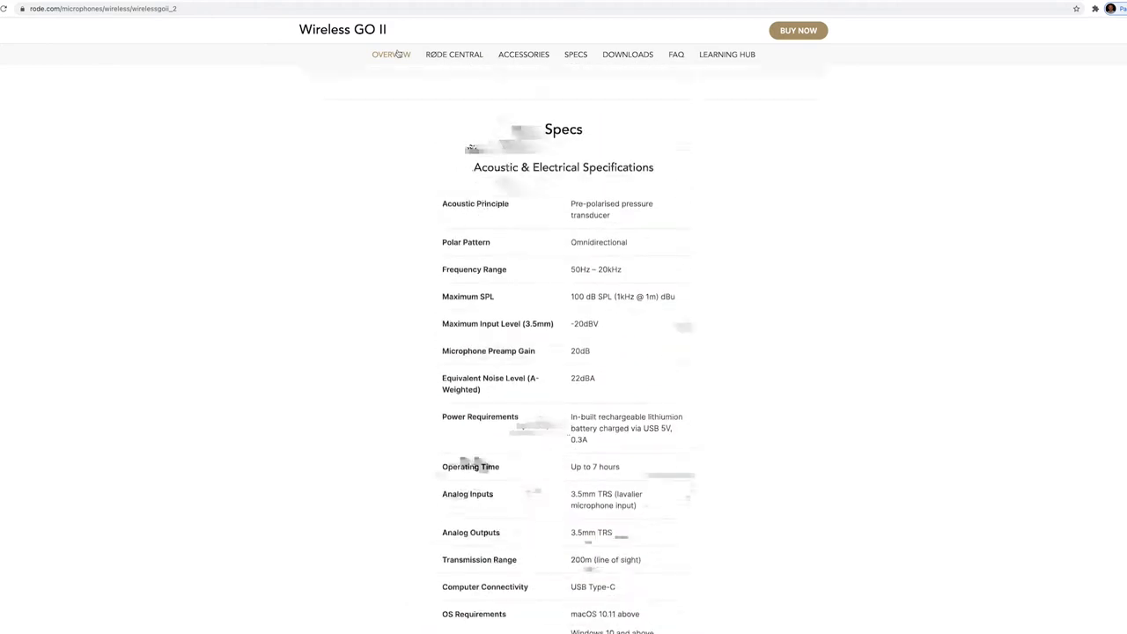
pyautogui.scroll(3)
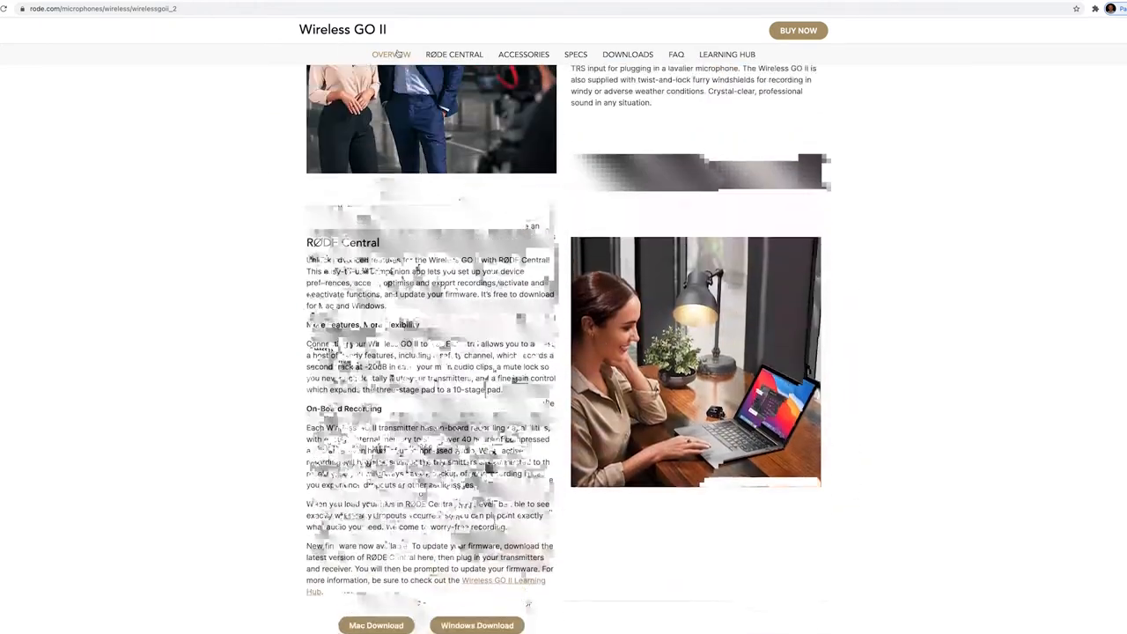
pyautogui.scroll(3)
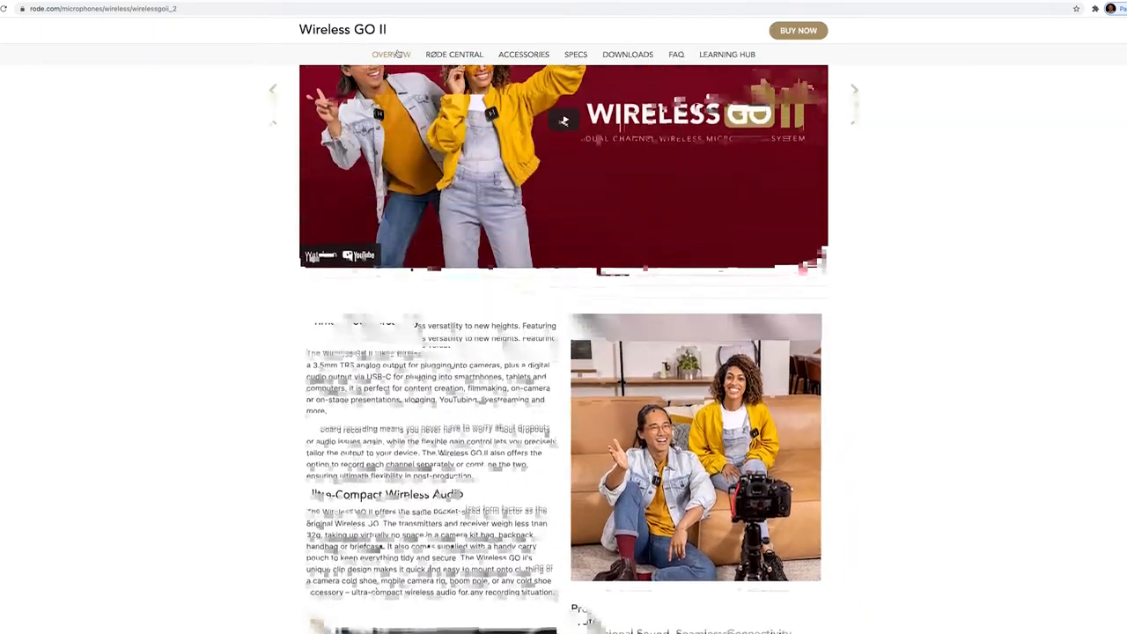
pyautogui.scroll(3)
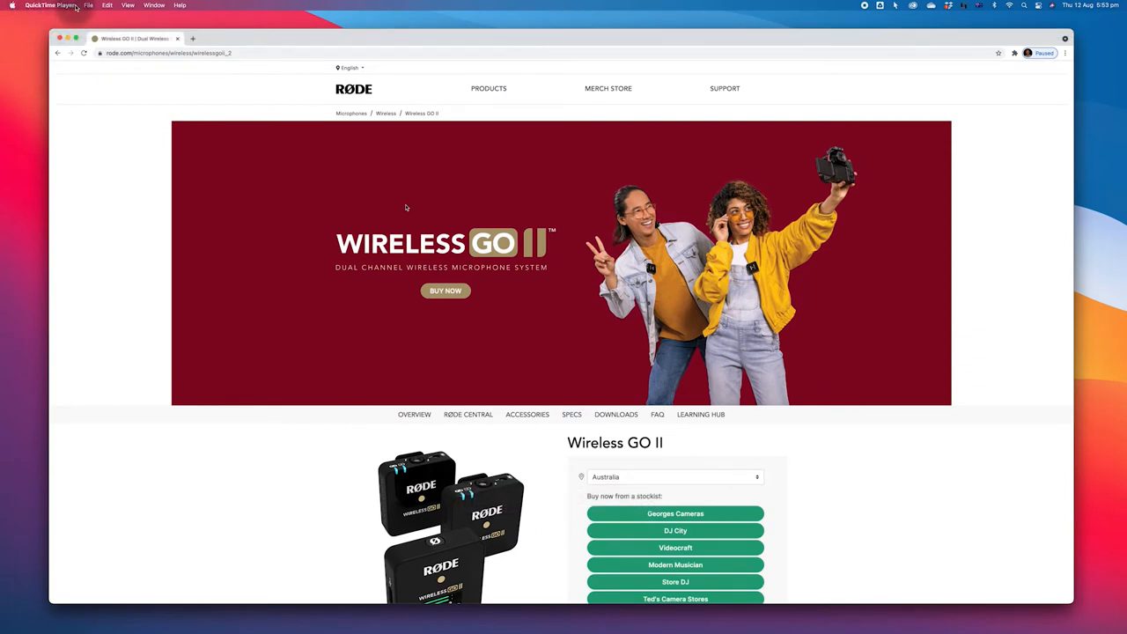
# Bring up QuickTime Player's File menu to reach the Export As options
pyautogui.click(88, 5)
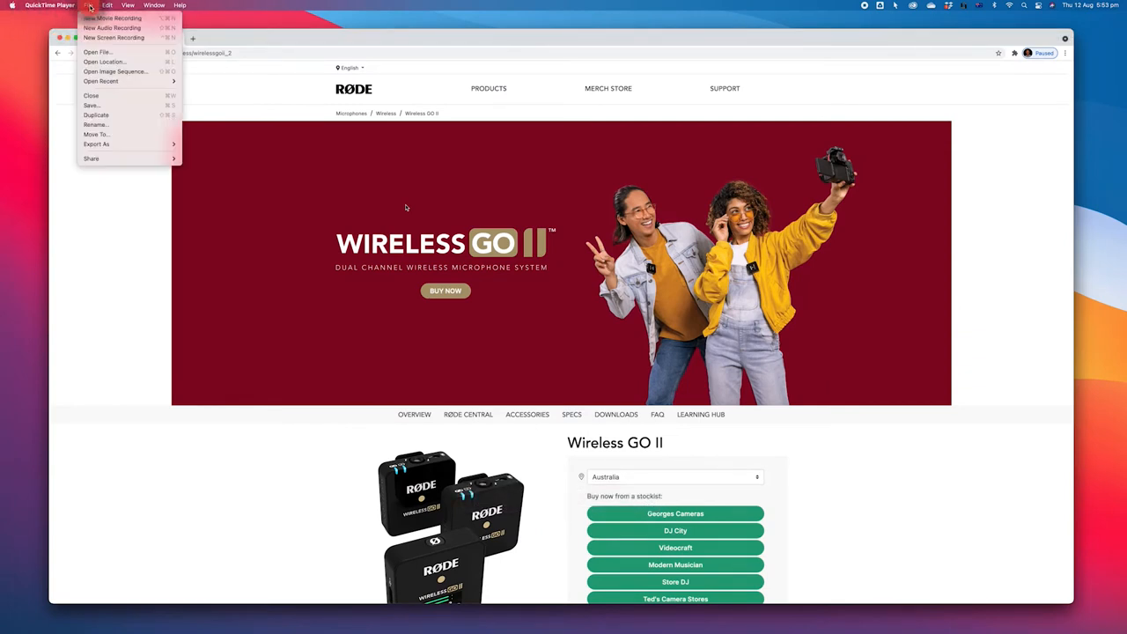
pyautogui.moveTo(95, 114)
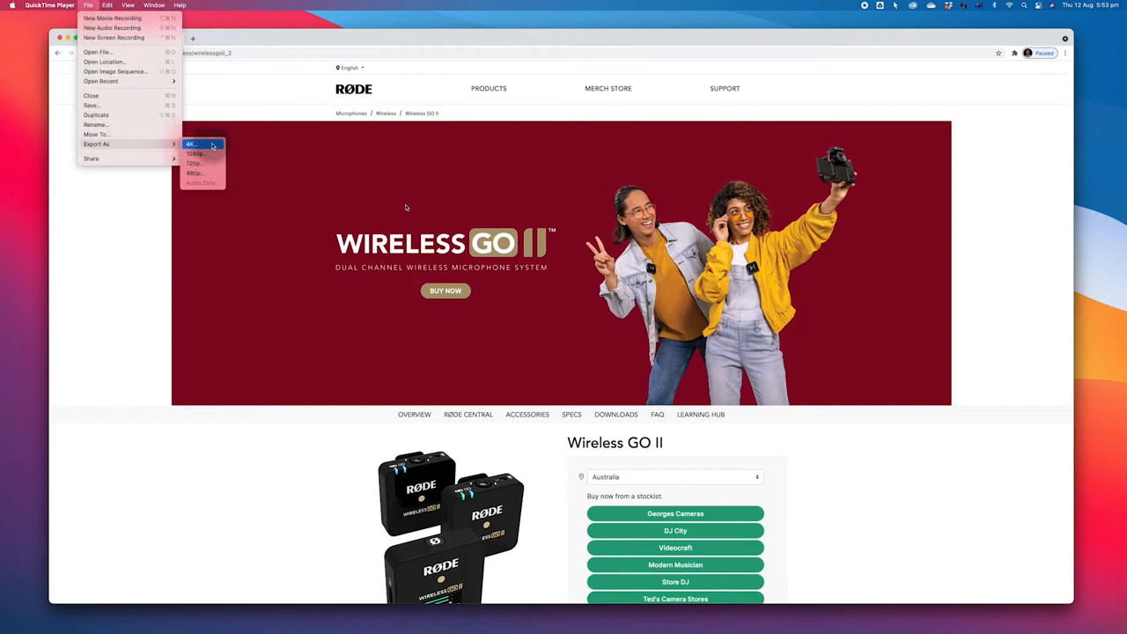
pyautogui.moveTo(194, 173)
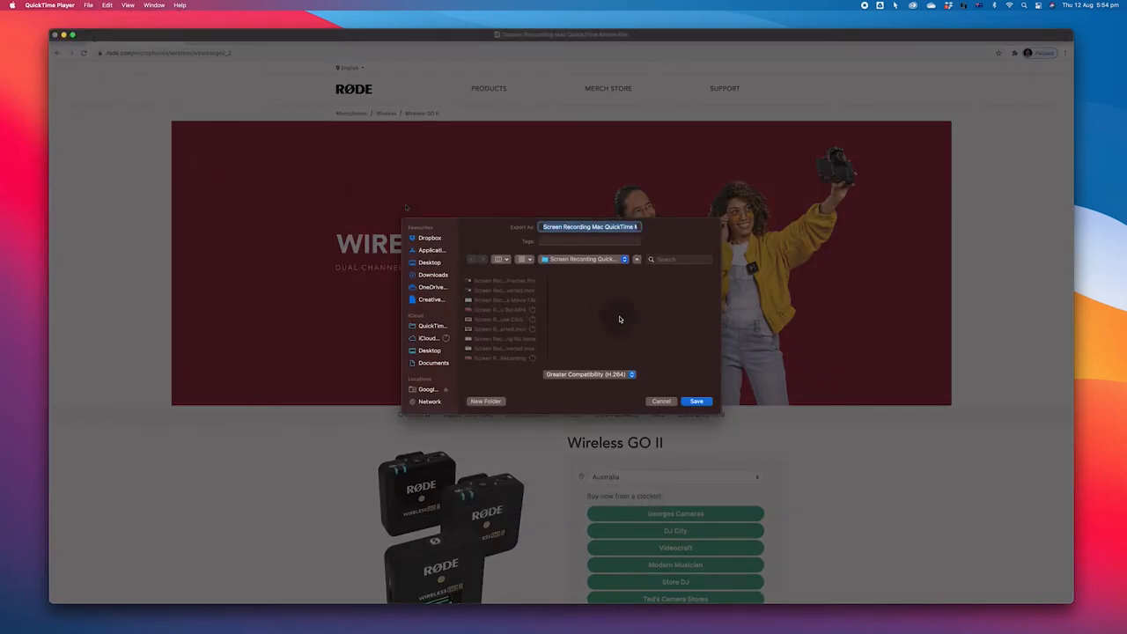
# Save the export with 'Converted' appended to its name in Greater Compatibility (H.264) format
pyautogui.click(589, 226)
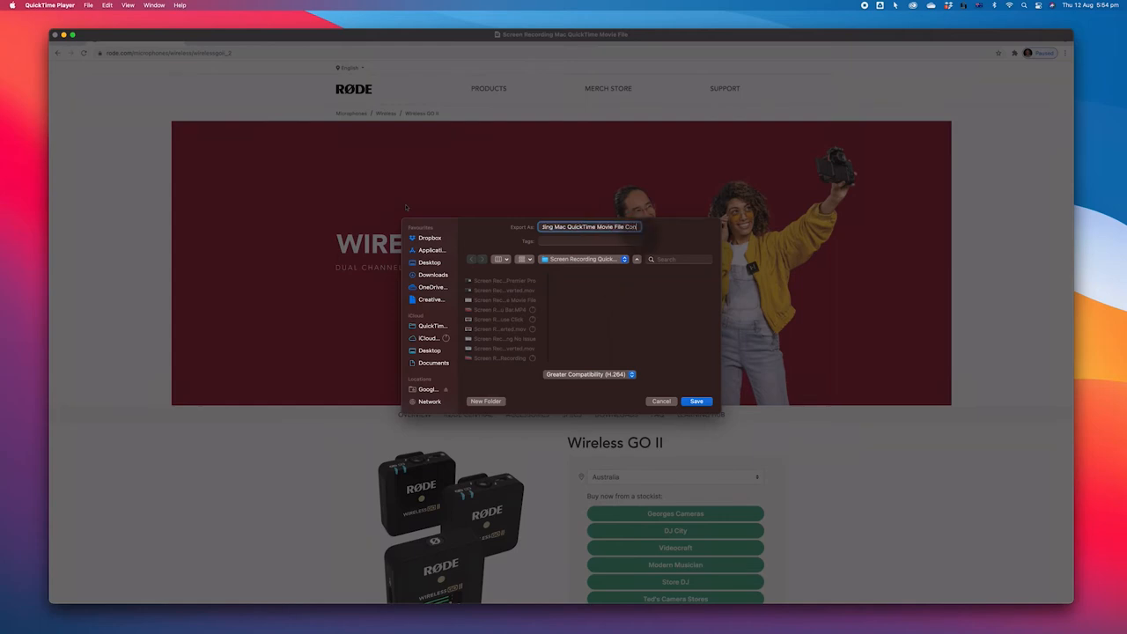
pyautogui.write('Converted')
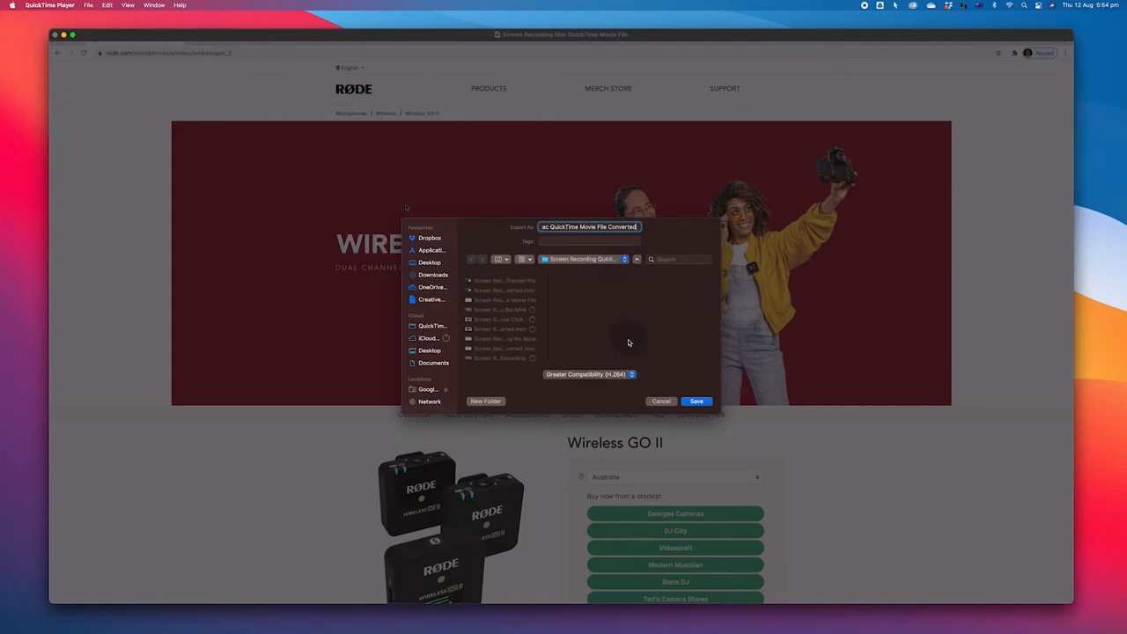
pyautogui.click(589, 374)
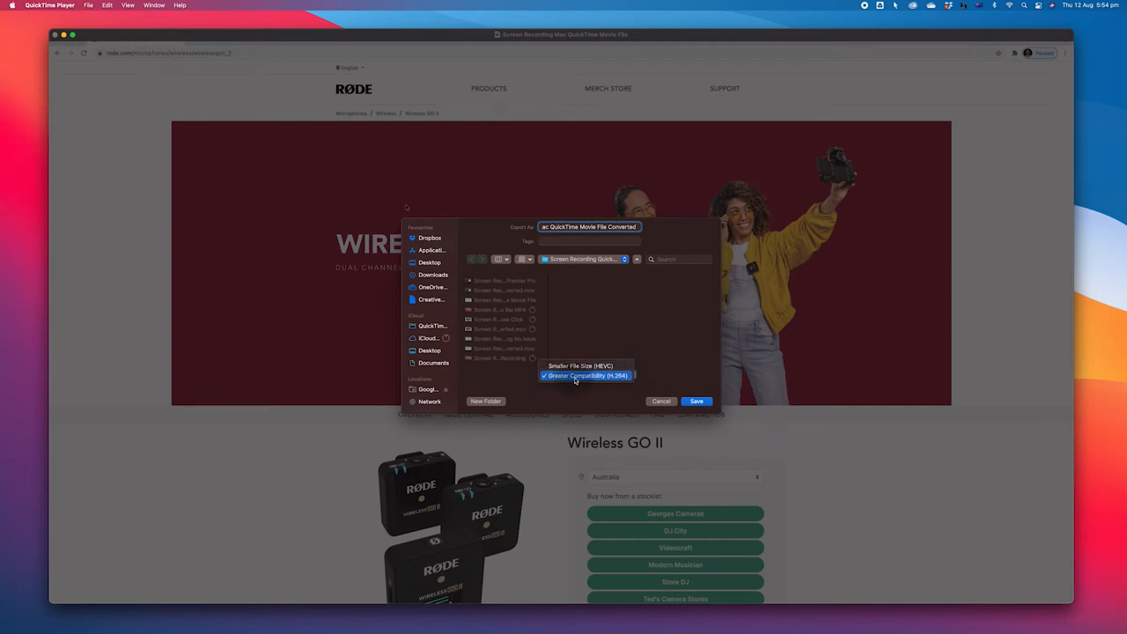
pyautogui.click(585, 375)
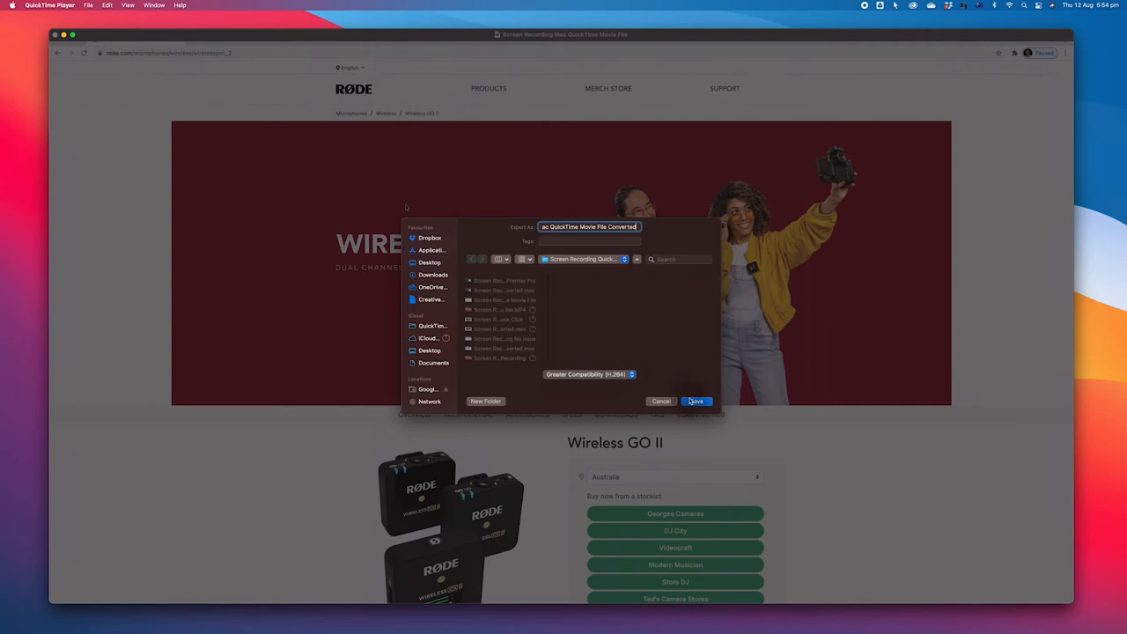
pyautogui.click(695, 402)
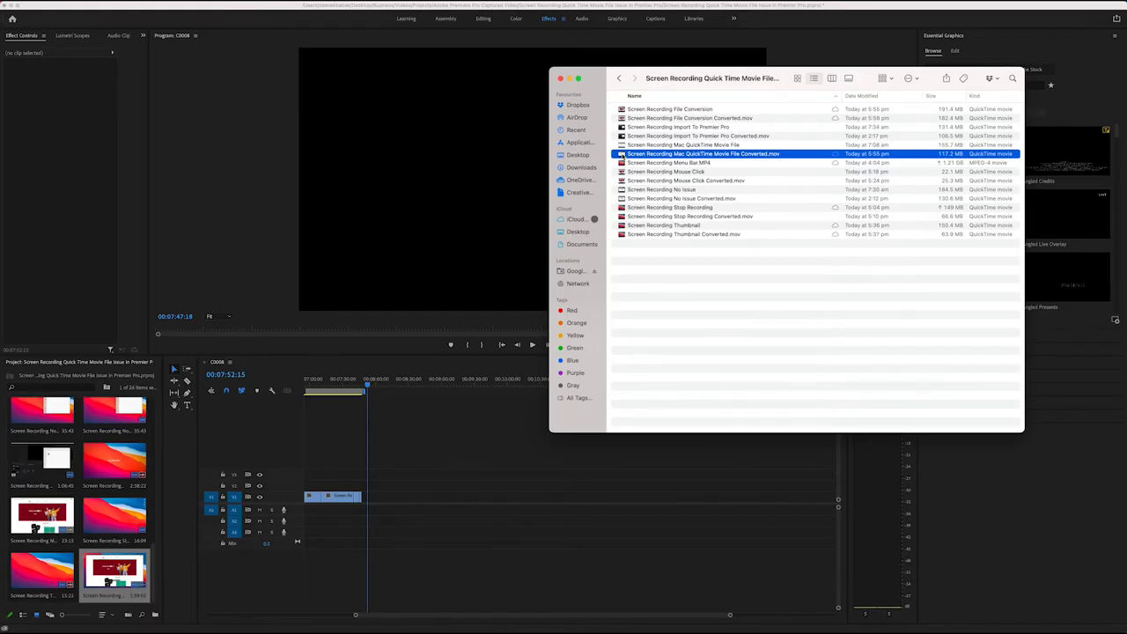
# Drag 'Converted.mov' from Finder onto the V1 track after the existing clip
pyautogui.moveTo(704, 153); pyautogui.dragTo(458, 498)
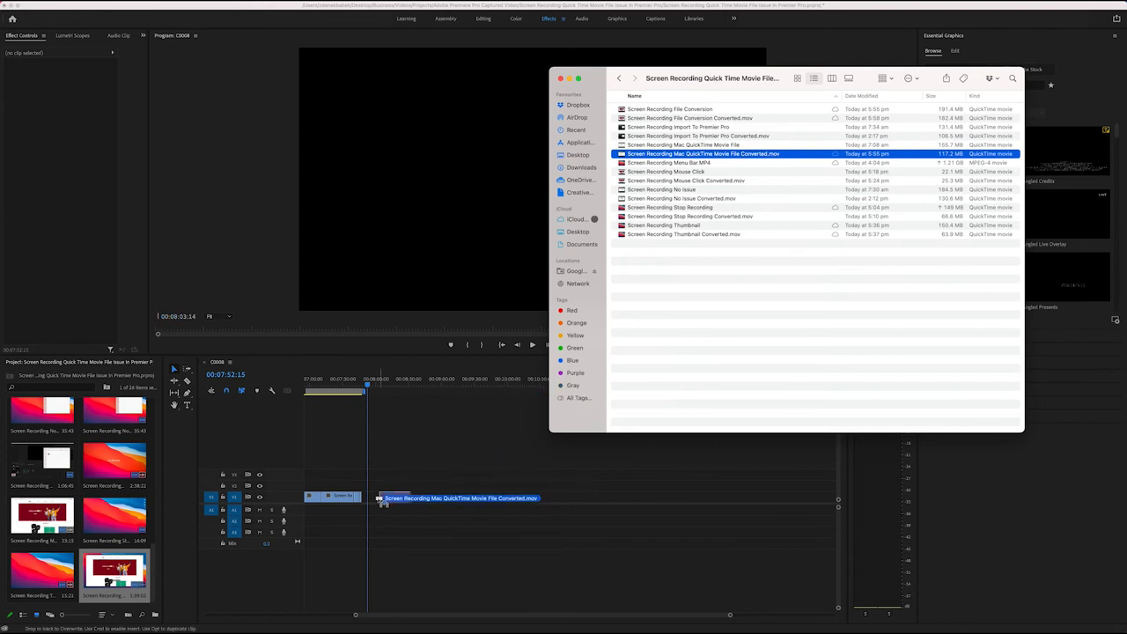